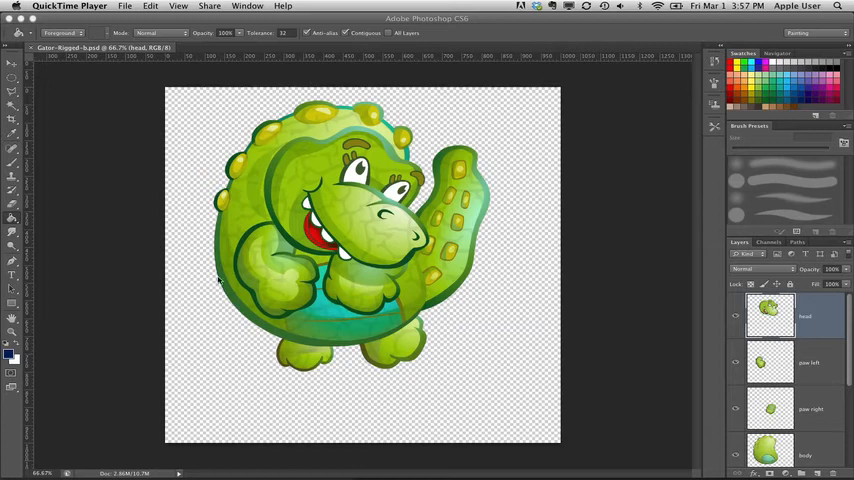
{"action": "mouse_move", "coordinate": [450, 336]}
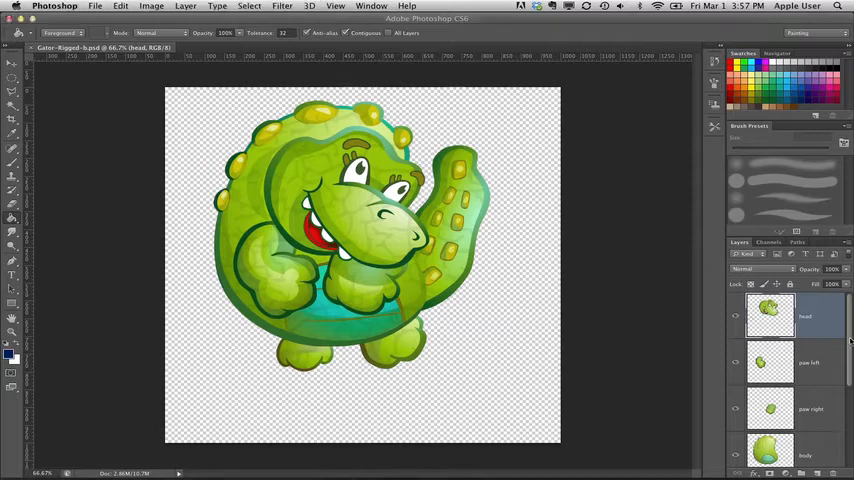
Step: Inspect the gator's separate part layers by toggling the head and body visibility
{"action": "scroll", "scroll_direction": "down", "scroll_amount": 3}
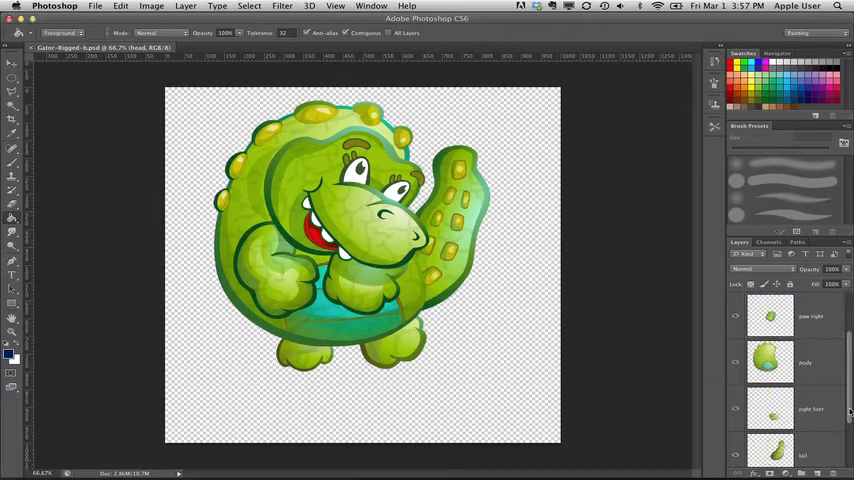
{"action": "scroll", "scroll_direction": "up", "scroll_amount": 3}
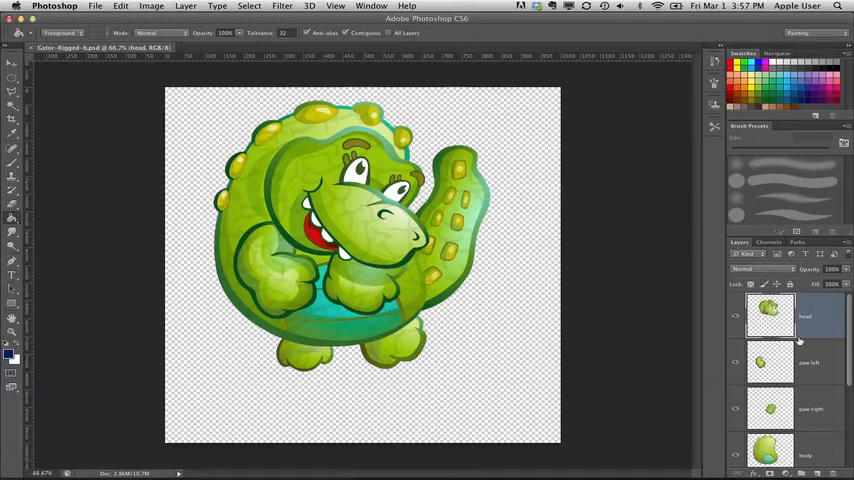
{"action": "left_click", "coordinate": [736, 316]}
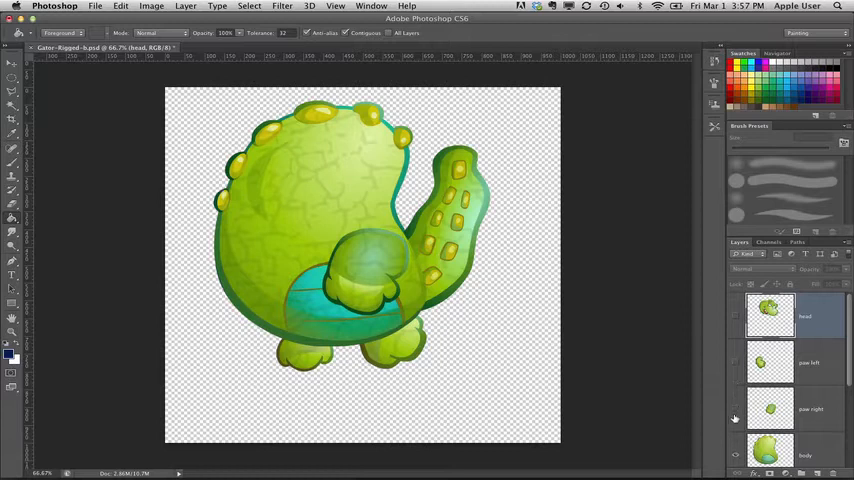
{"action": "left_click", "coordinate": [736, 456]}
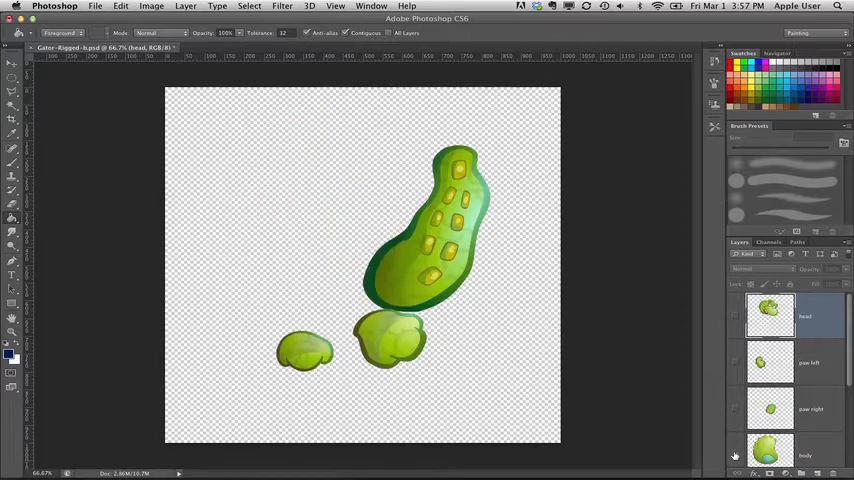
{"action": "left_click", "coordinate": [736, 362]}
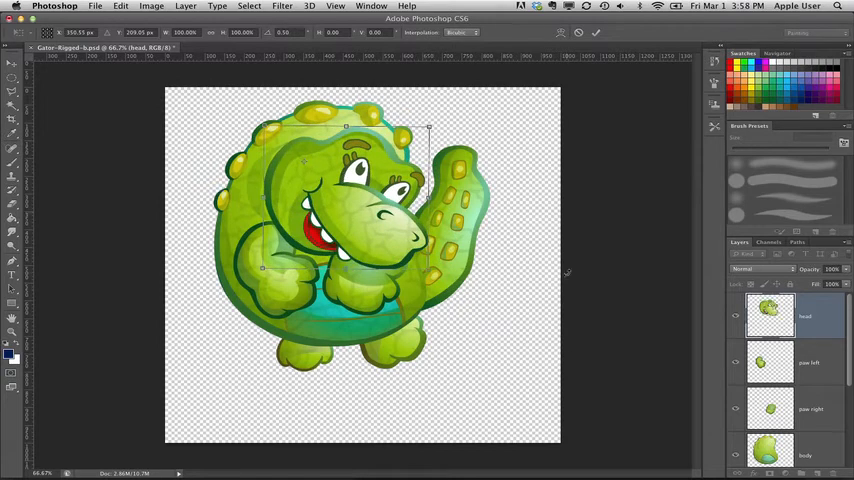
Step: Save the layered gator Photoshop file through the File menu
{"action": "left_click_drag", "start_coordinate": [428, 130], "coordinate": [412, 96]}
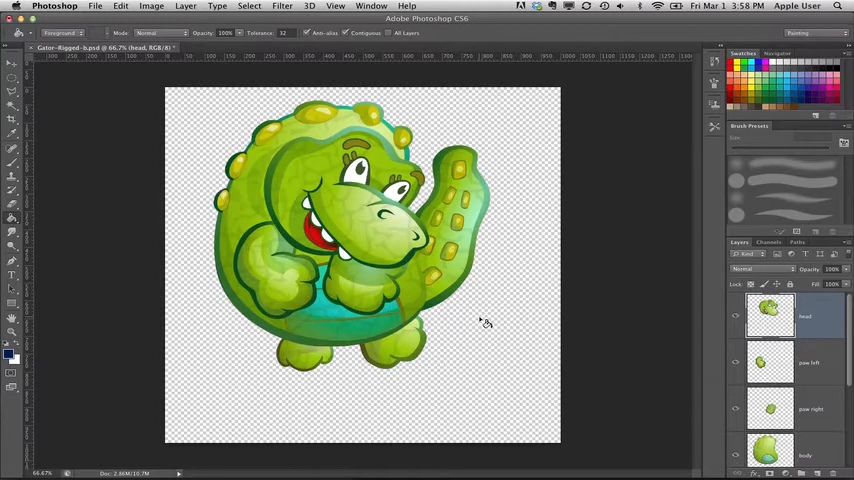
{"action": "mouse_move", "coordinate": [92, 22]}
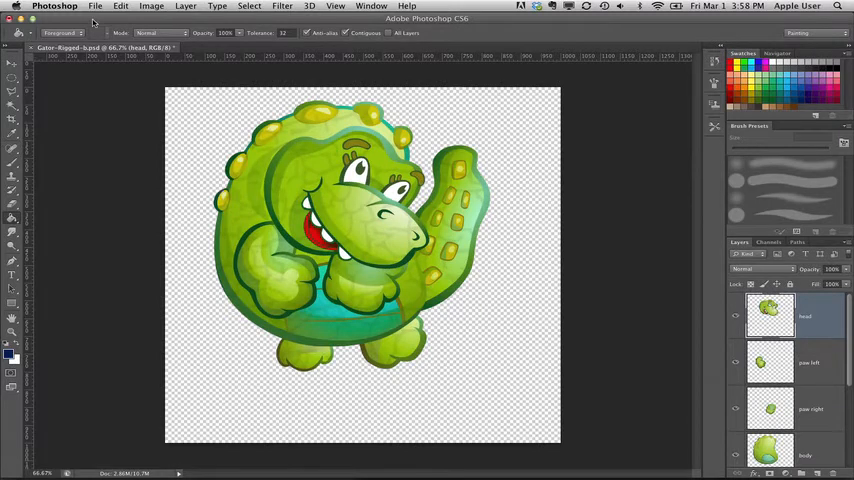
{"action": "left_click", "coordinate": [96, 6]}
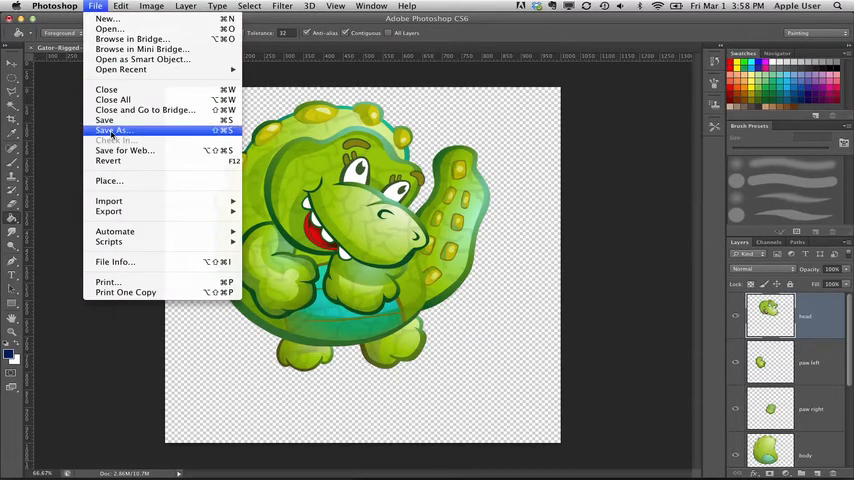
{"action": "left_click", "coordinate": [112, 130]}
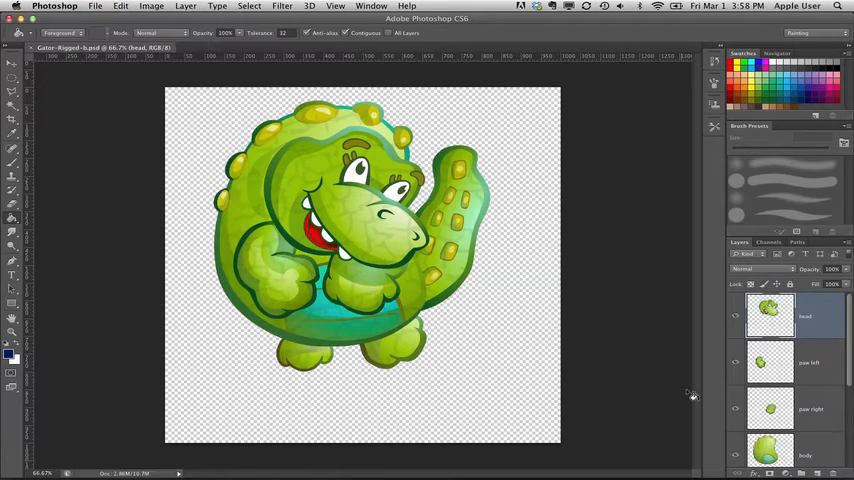
{"action": "mouse_move", "coordinate": [692, 392]}
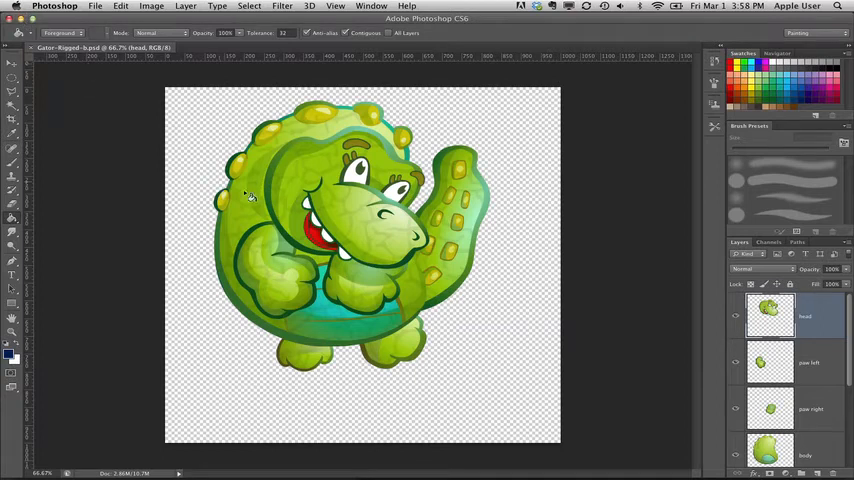
{"action": "mouse_move", "coordinate": [498, 336]}
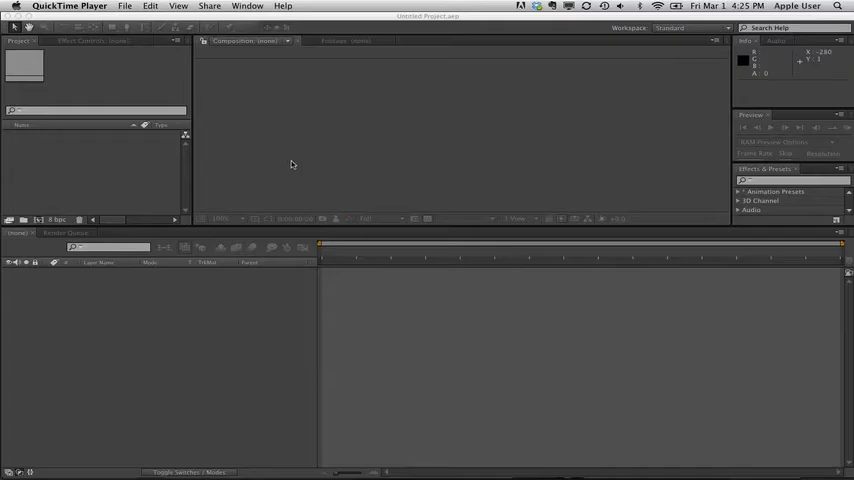
{"action": "mouse_move", "coordinate": [342, 112]}
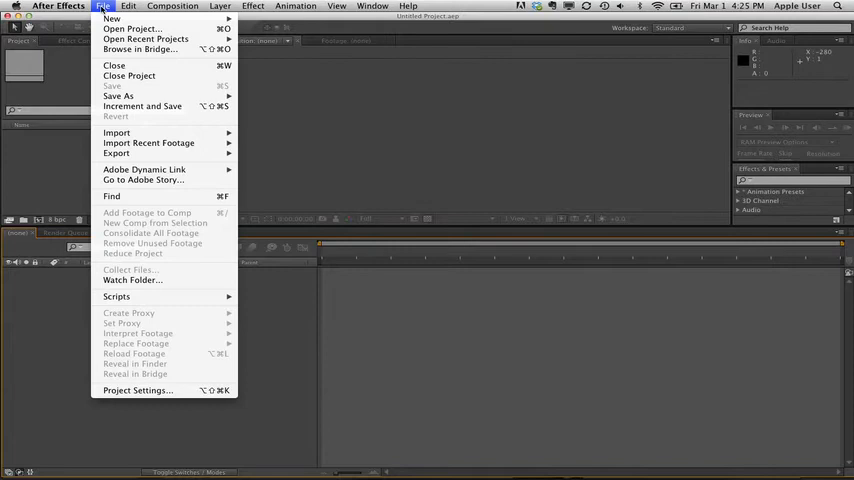
{"action": "mouse_move", "coordinate": [136, 132]}
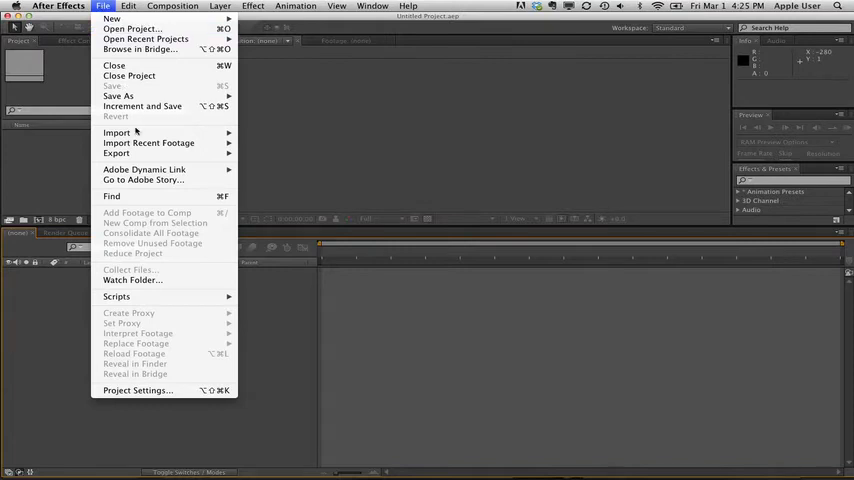
Step: Import the gator PSD as Composition – Retain Layer Sizes
{"action": "left_click", "coordinate": [118, 132]}
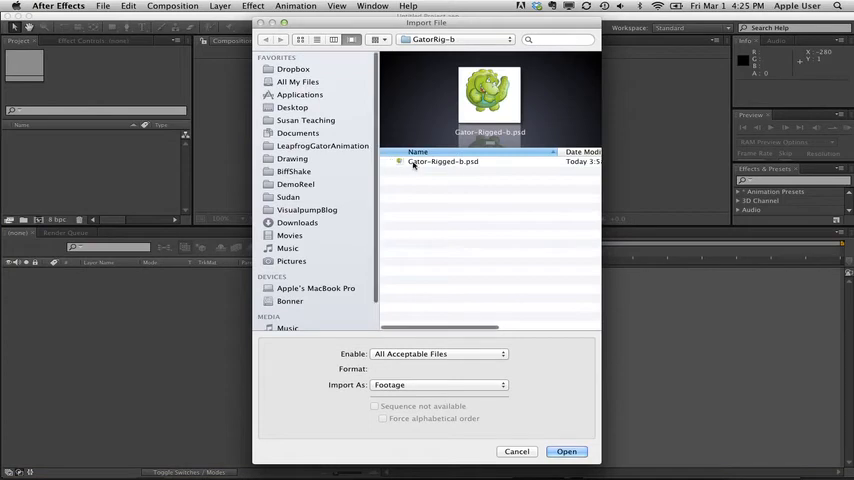
{"action": "left_click", "coordinate": [456, 40]}
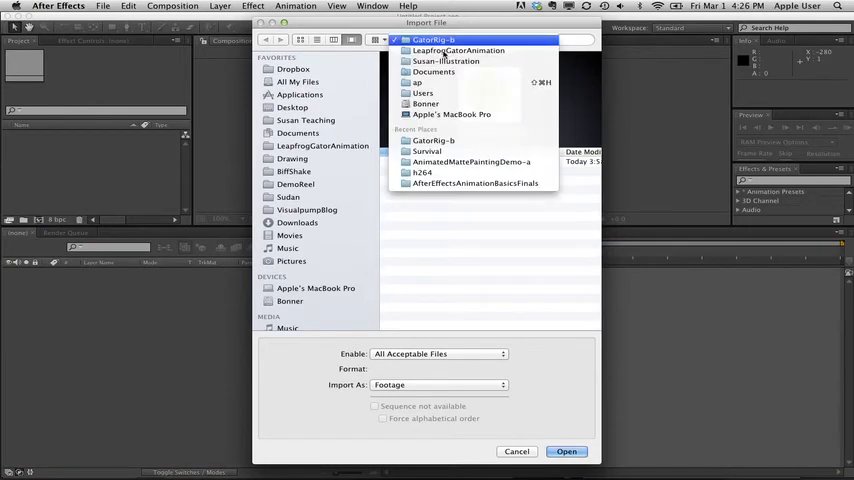
{"action": "mouse_move", "coordinate": [448, 244]}
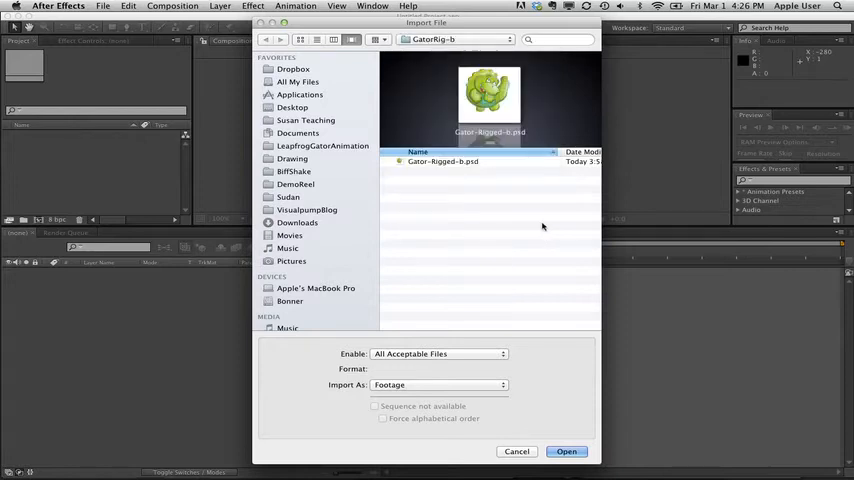
{"action": "left_click", "coordinate": [442, 160]}
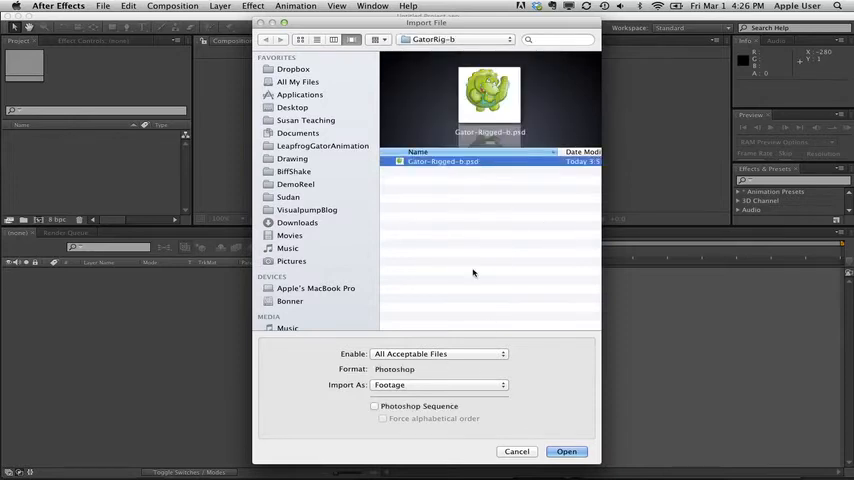
{"action": "left_click", "coordinate": [438, 384]}
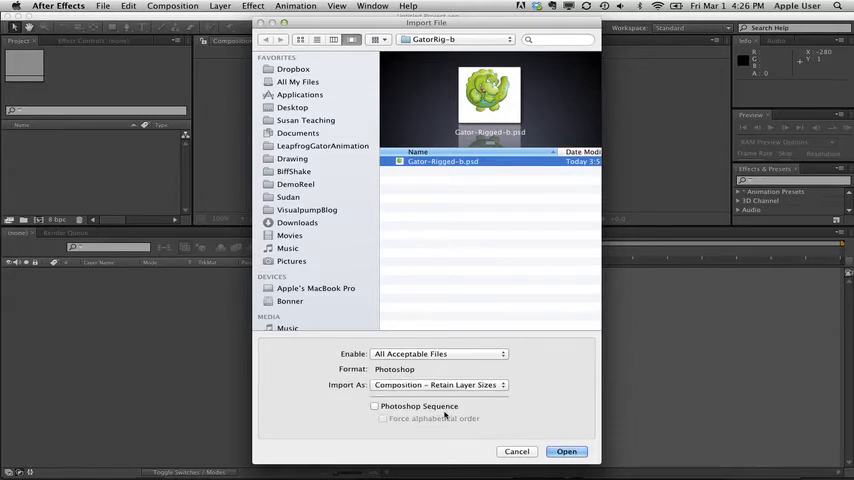
{"action": "left_click", "coordinate": [566, 452]}
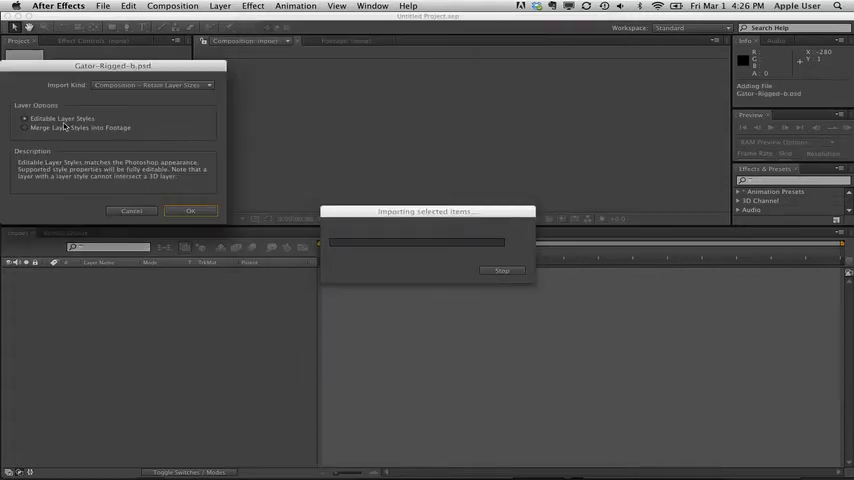
Step: Confirm the layer import options and apply the gator composition's settings
{"action": "left_click", "coordinate": [190, 212]}
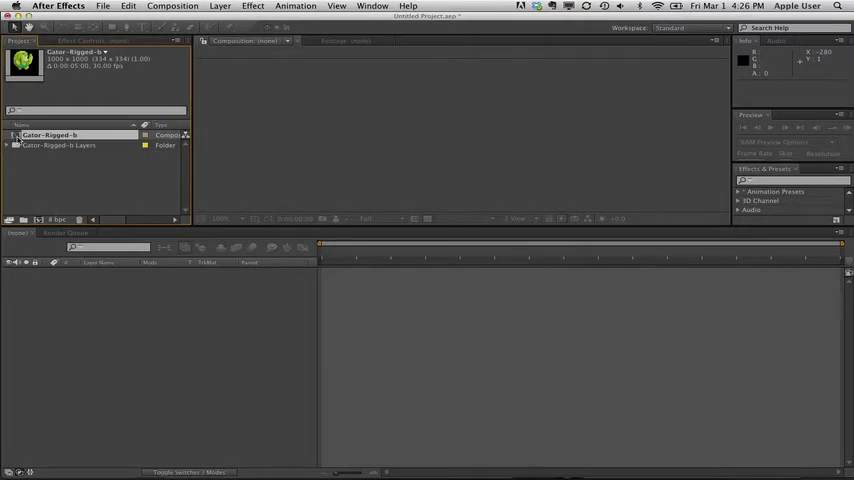
{"action": "right_click", "coordinate": [50, 136]}
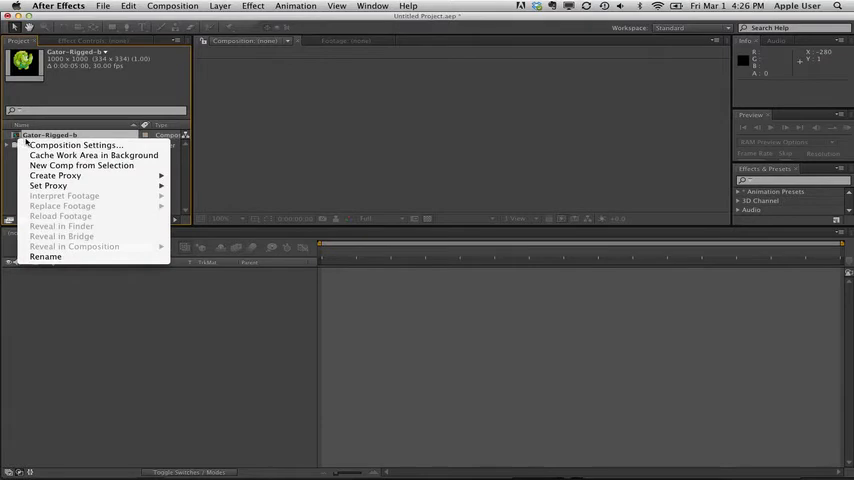
{"action": "left_click", "coordinate": [74, 144]}
{"action": "type", "text": "600"}
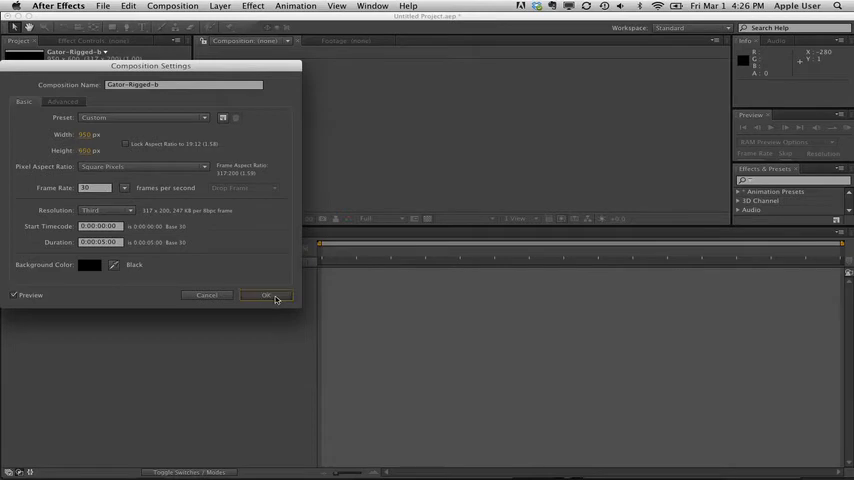
{"action": "left_click", "coordinate": [266, 296]}
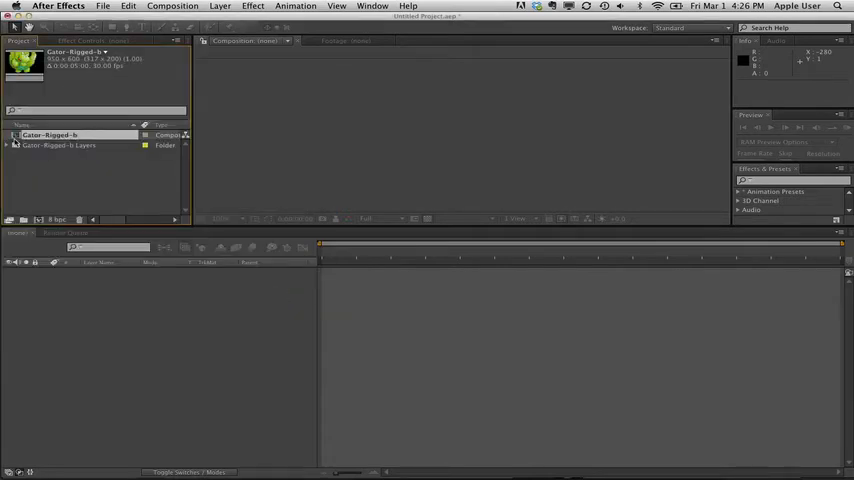
Step: Open the Gator composition so its part layers show in the timeline
{"action": "double_click", "coordinate": [48, 134]}
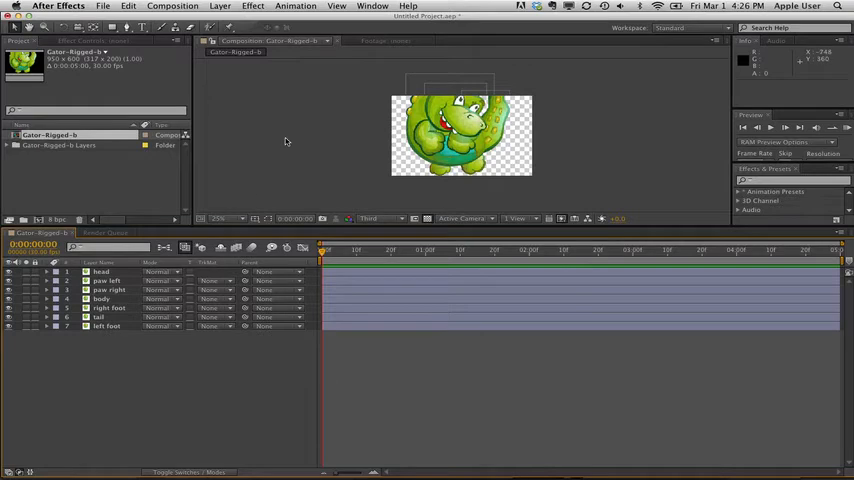
{"action": "mouse_move", "coordinate": [364, 92]}
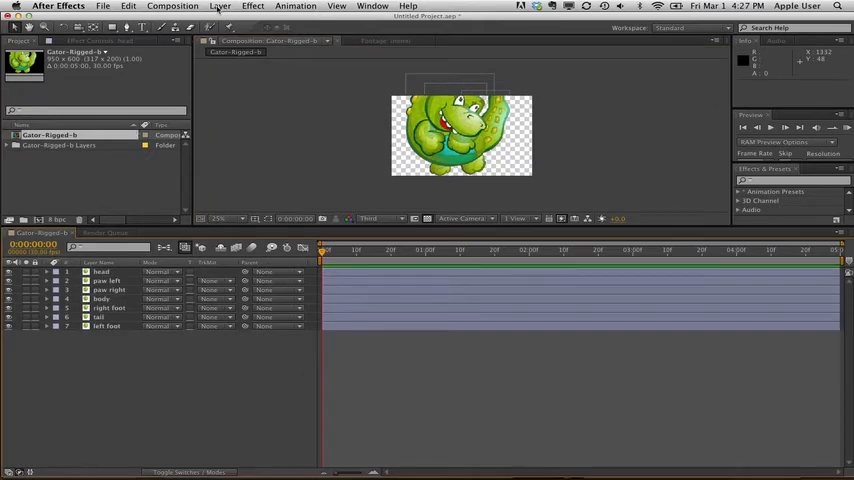
{"action": "left_click", "coordinate": [220, 6]}
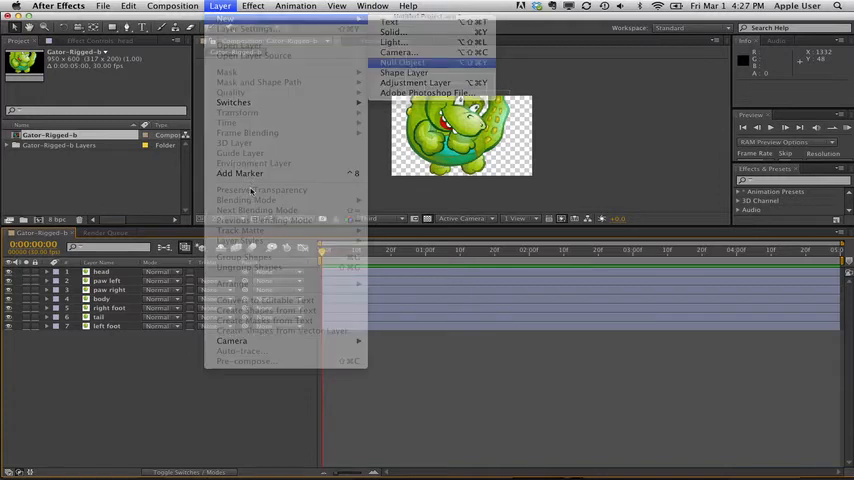
Step: Create Null 11 and set it as the parent of each gator body-part layer
{"action": "left_click", "coordinate": [402, 62]}
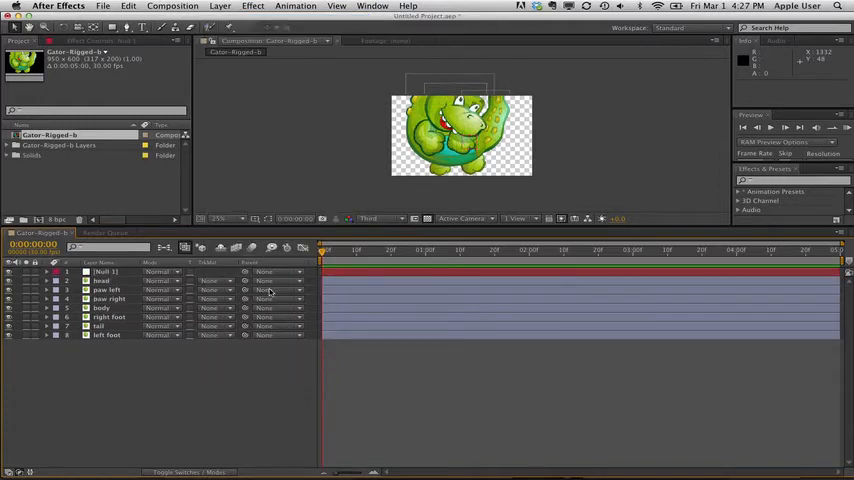
{"action": "left_click", "coordinate": [264, 280]}
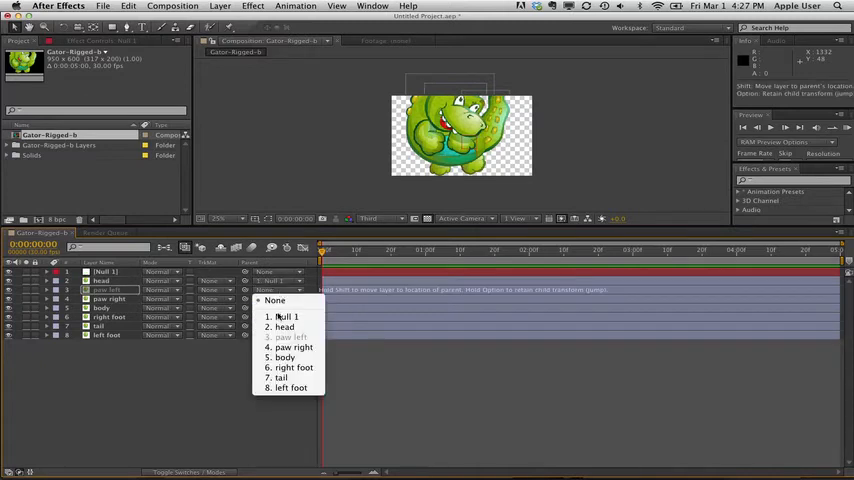
{"action": "left_click", "coordinate": [282, 316]}
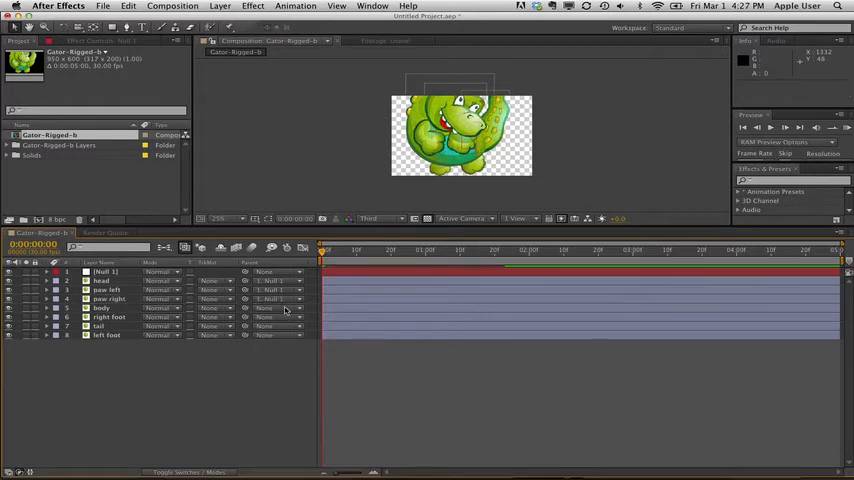
{"action": "left_click", "coordinate": [278, 308]}
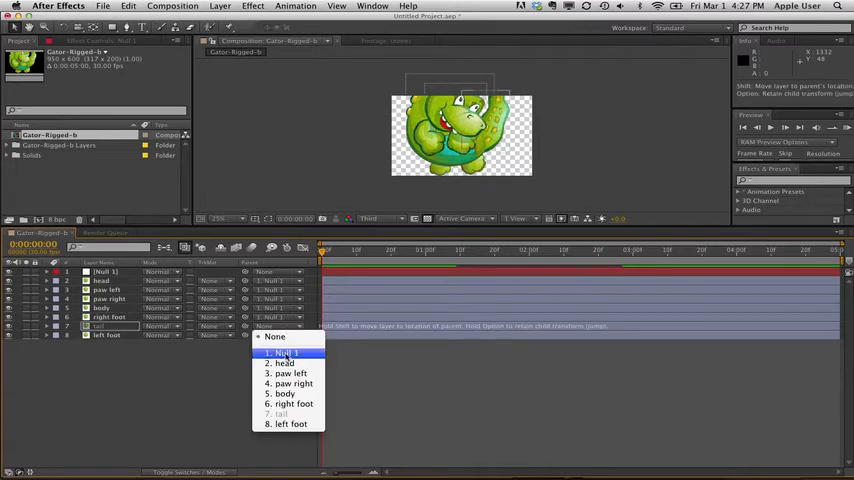
{"action": "left_click", "coordinate": [284, 352]}
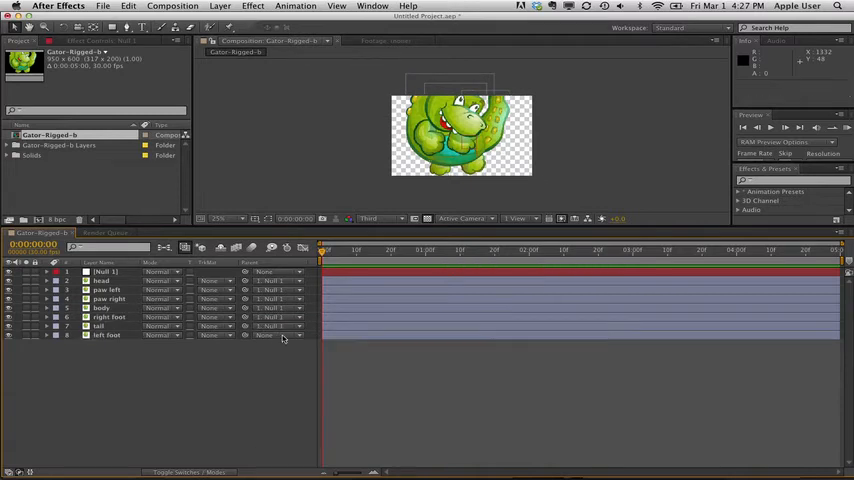
{"action": "left_click", "coordinate": [278, 336]}
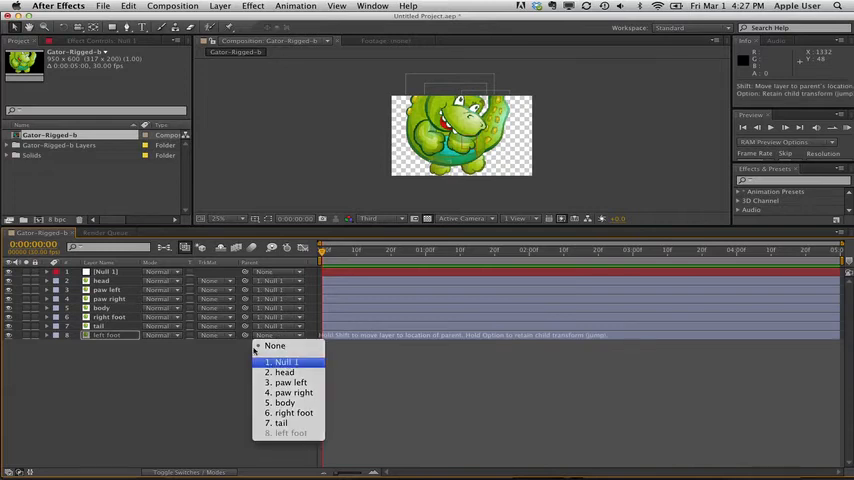
{"action": "left_click", "coordinate": [270, 344]}
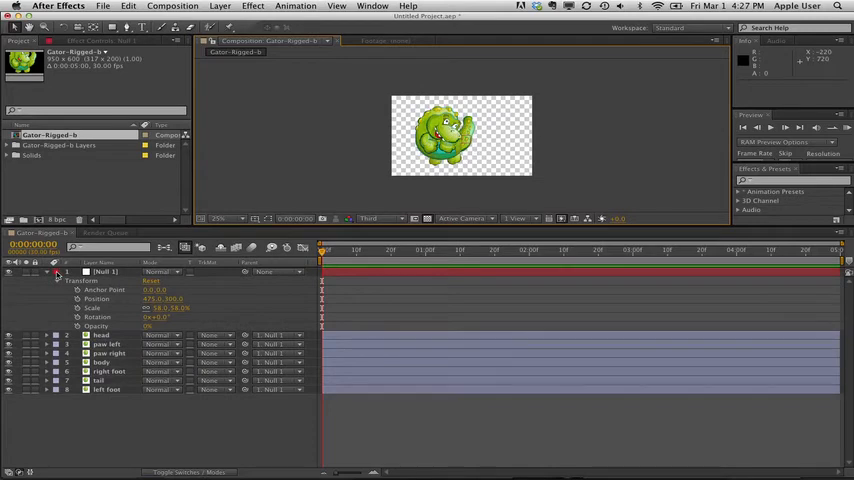
Step: Collapse Null 11's transform properties after scaling the character
{"action": "left_click", "coordinate": [58, 272]}
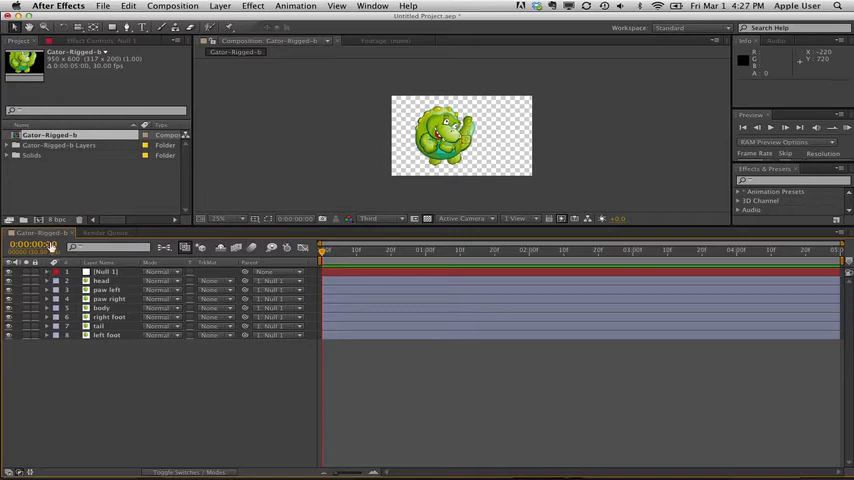
{"action": "mouse_move", "coordinate": [466, 130]}
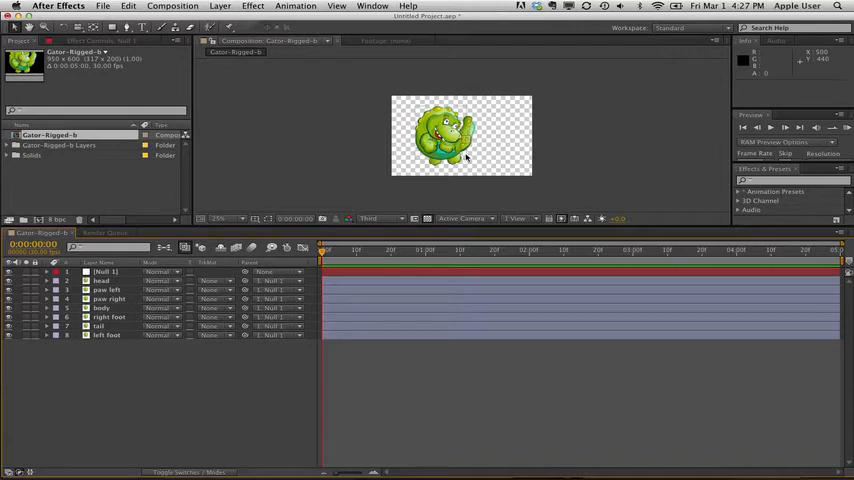
{"action": "left_click", "coordinate": [100, 326]}
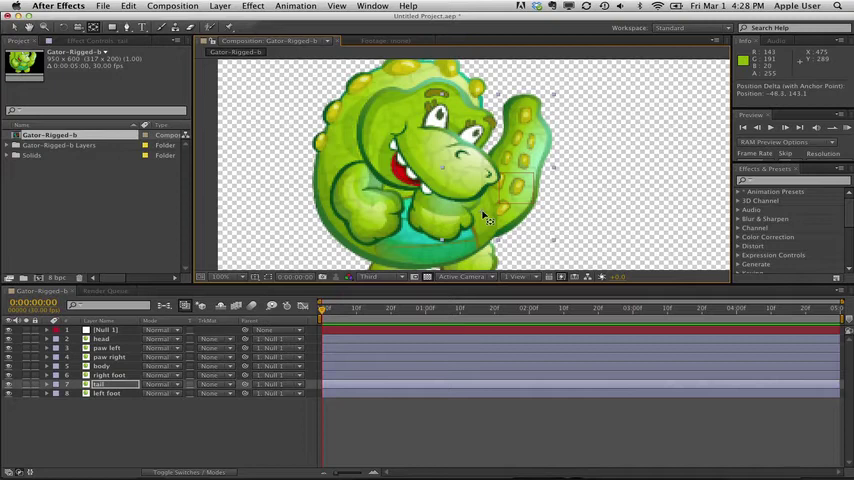
{"action": "mouse_move", "coordinate": [486, 216]}
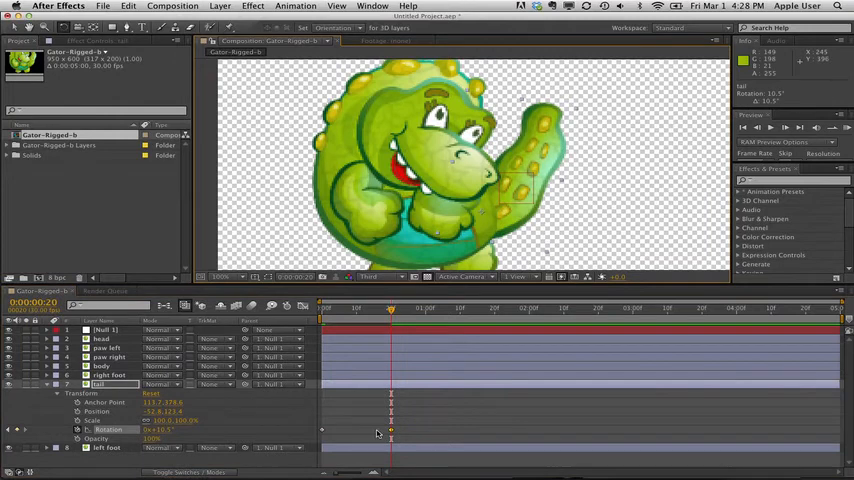
Step: Add a Rotation keyframe to the tail and scrub it to a new swing angle
{"action": "left_click", "coordinate": [356, 308]}
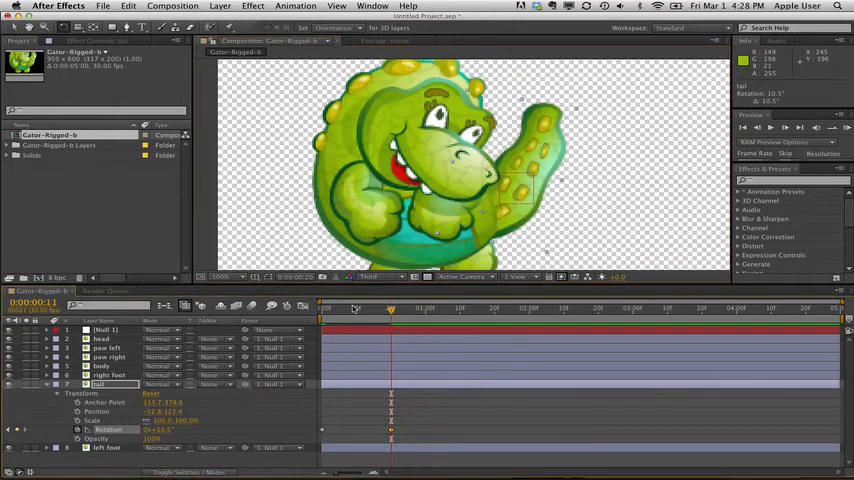
{"action": "left_click_drag", "start_coordinate": [390, 308], "coordinate": [336, 308]}
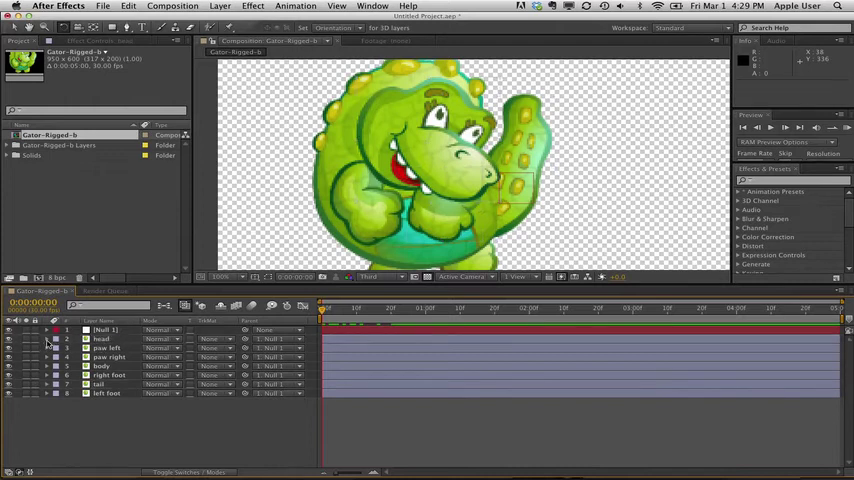
{"action": "left_click", "coordinate": [46, 340]}
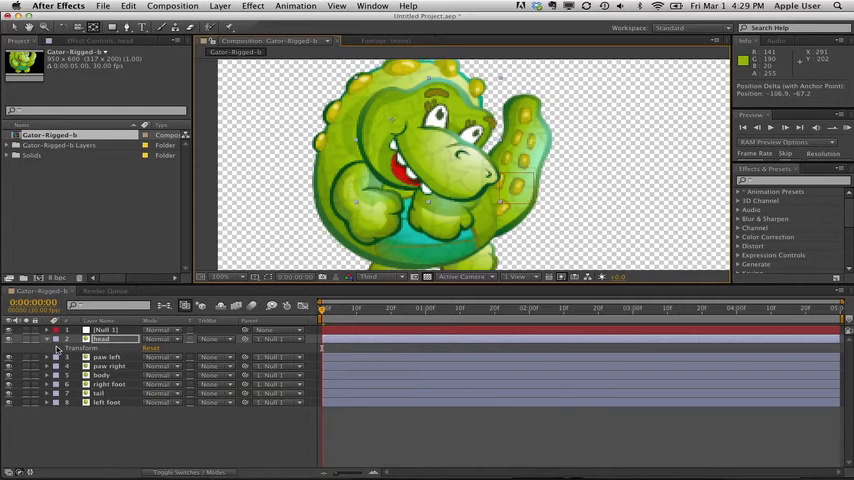
Step: Search for the Liquify effect to apply to the head layer
{"action": "left_click", "coordinate": [44, 348]}
{"action": "type", "text": "liquif"}
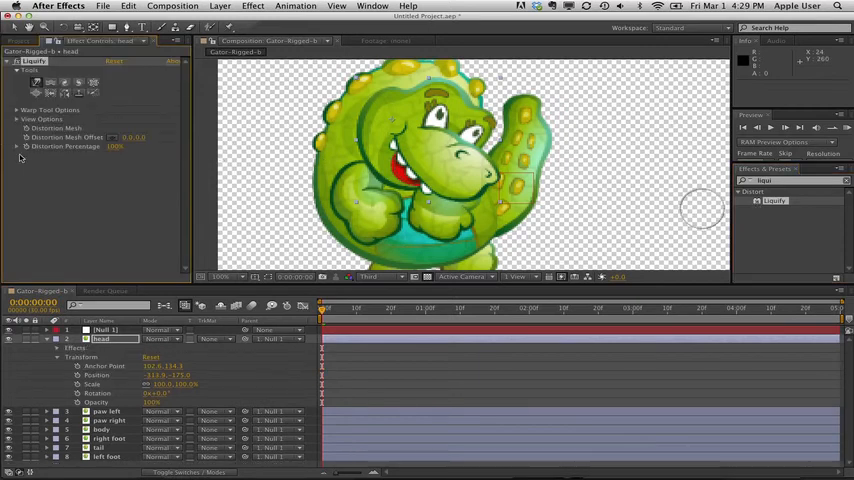
Step: Enable the head's Distortion Mesh stopwatch and move to a later frame
{"action": "left_click", "coordinate": [252, 6]}
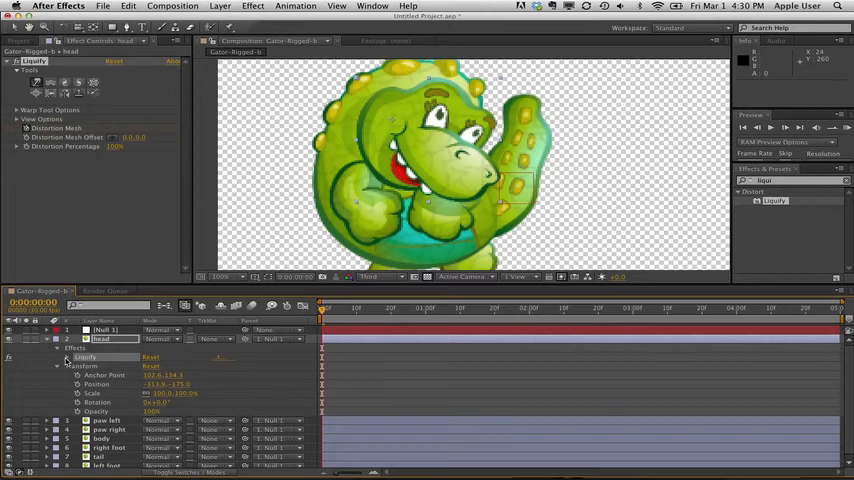
{"action": "left_click", "coordinate": [58, 356]}
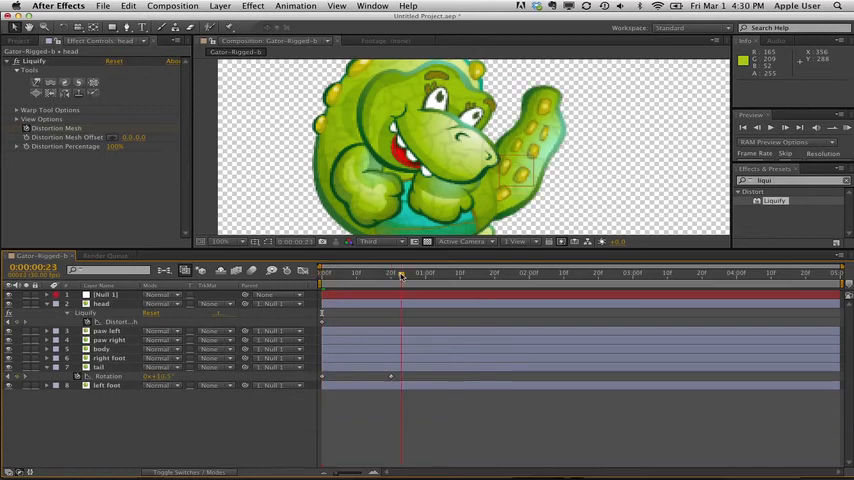
{"action": "left_click_drag", "start_coordinate": [400, 272], "coordinate": [390, 272]}
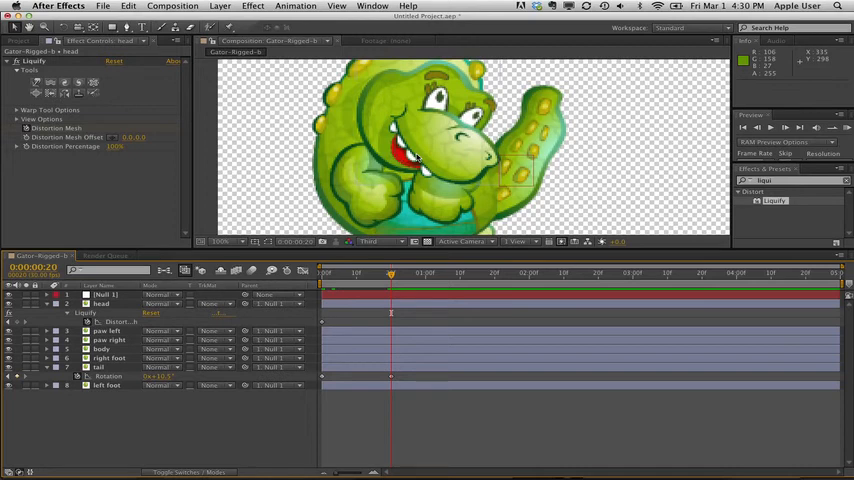
{"action": "mouse_move", "coordinate": [288, 134]}
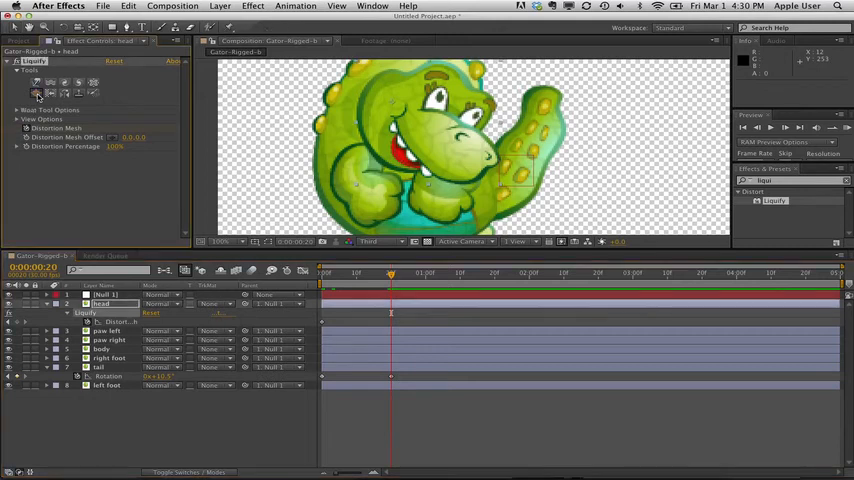
Step: Pick a Liquify warp brush and expand Warp Tool Options to adjust brush size
{"action": "left_click", "coordinate": [36, 92]}
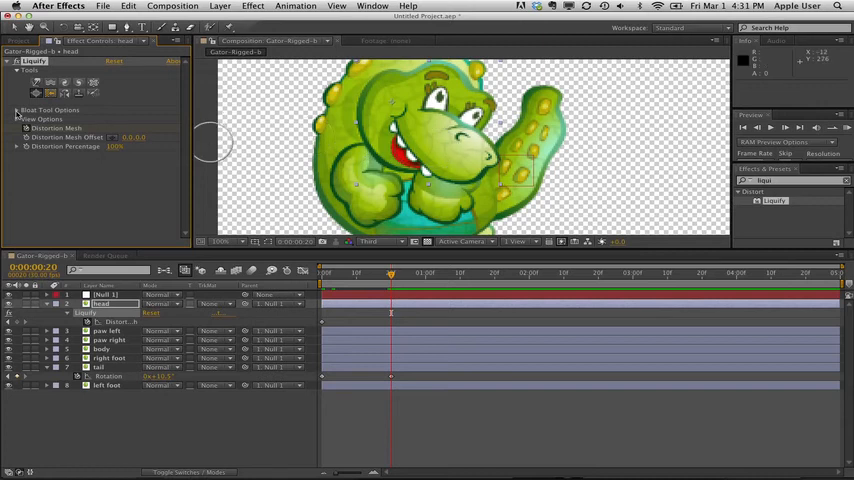
{"action": "left_click", "coordinate": [18, 110]}
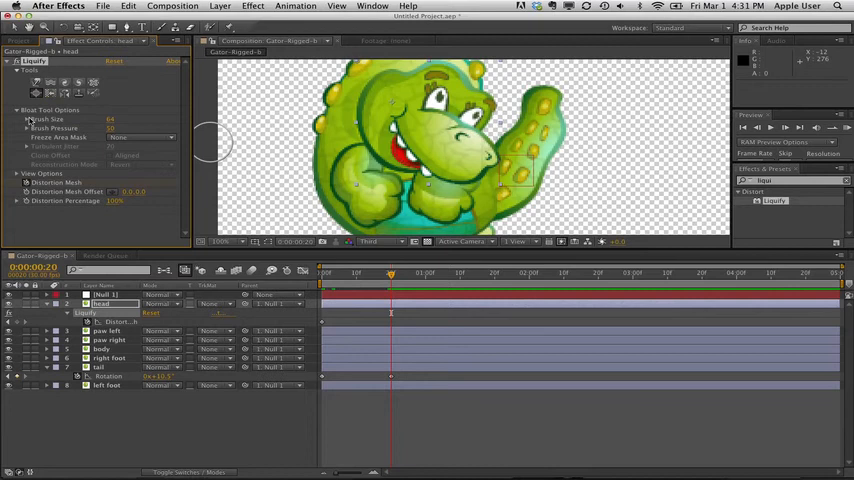
{"action": "left_click", "coordinate": [28, 120]}
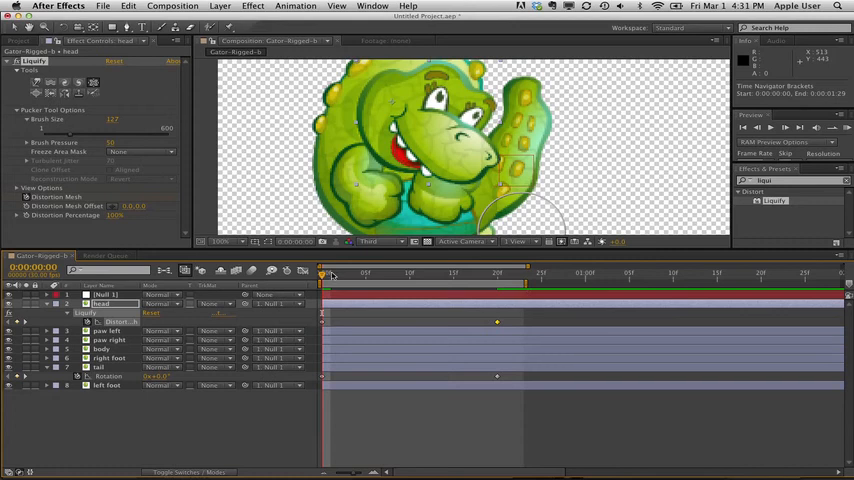
Step: Move to another frame and reshape the gator's head with Liquify into a laughing pose
{"action": "left_click", "coordinate": [470, 272]}
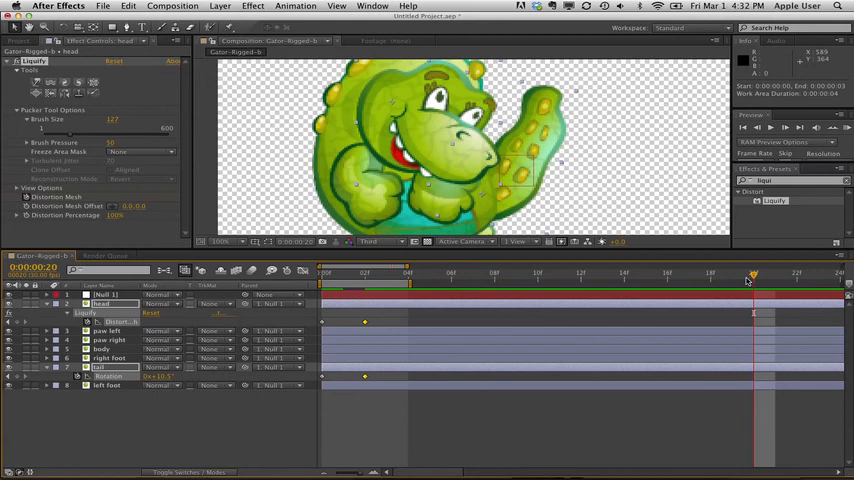
Step: Review the timeline end, return to the start and step to the head's Distortion Mesh keyframe
{"action": "left_click", "coordinate": [364, 284]}
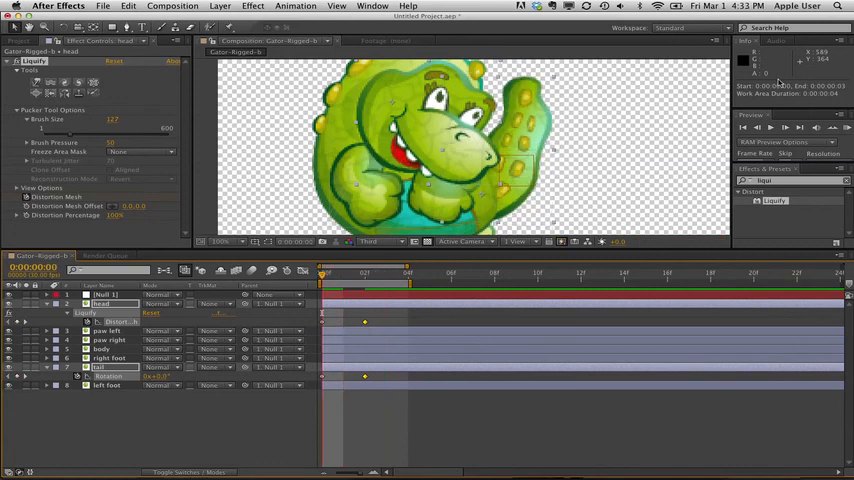
{"action": "left_click", "coordinate": [772, 128]}
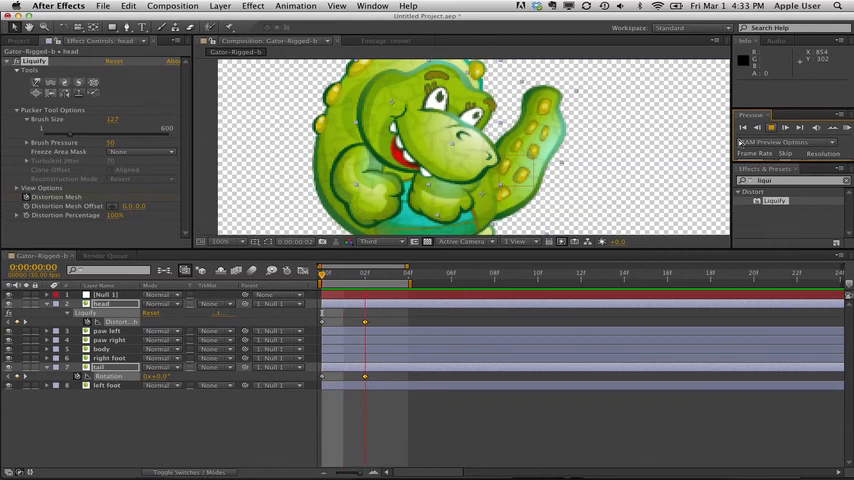
{"action": "left_click", "coordinate": [772, 128]}
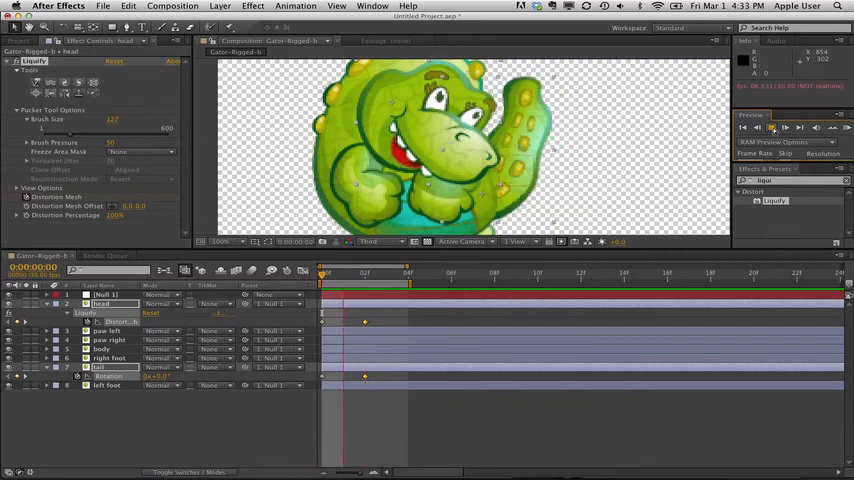